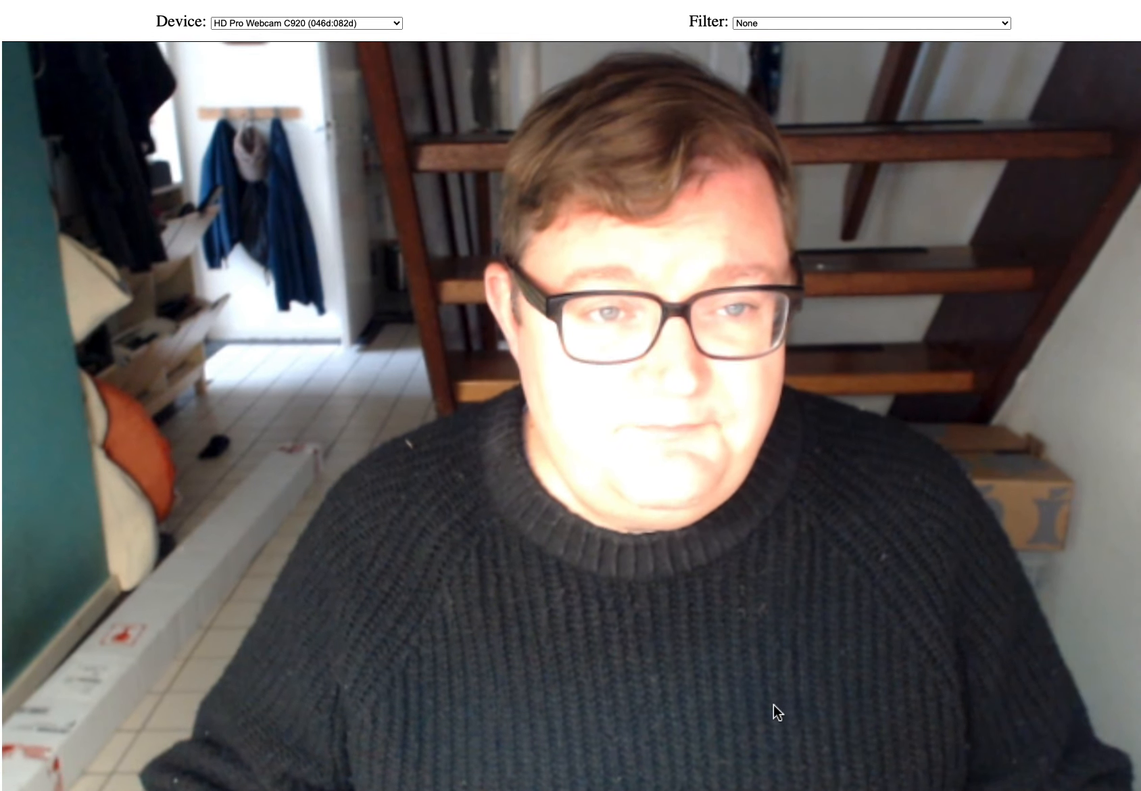
mouse_move(792, 236)
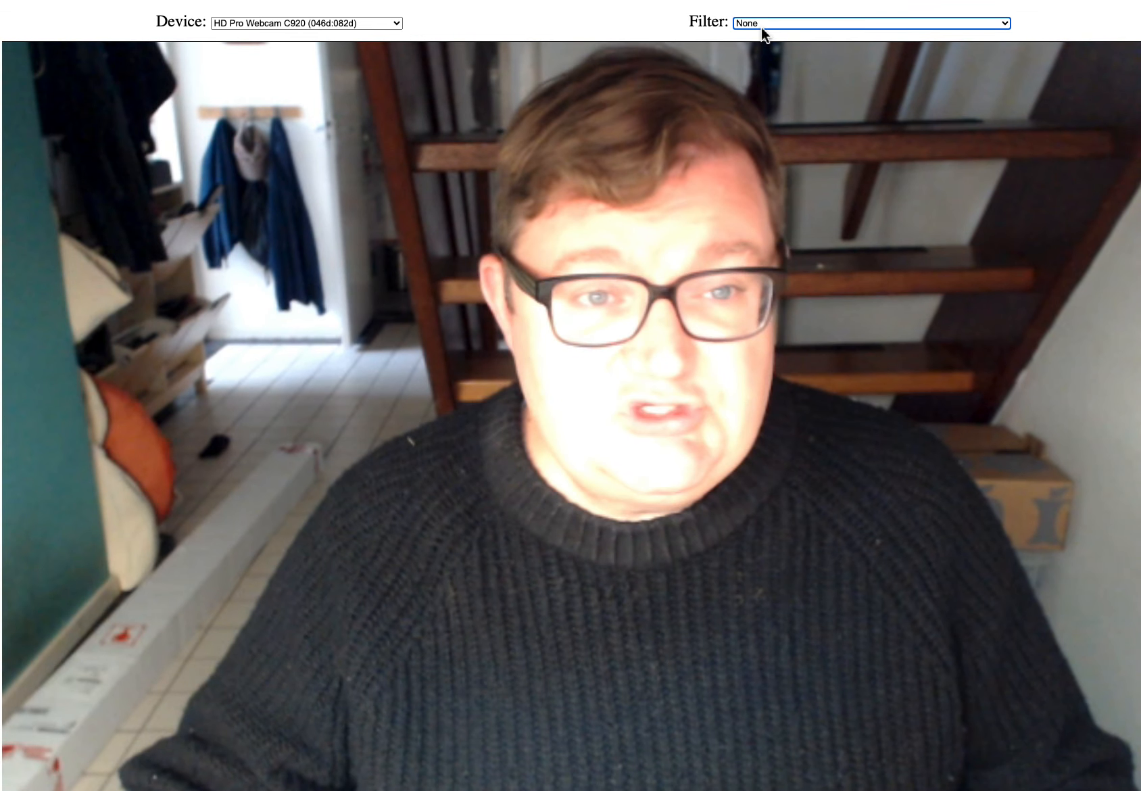
Try the JavaScript scan-lines filter, then apply Simulate scan lines (AssemblyScript) instead.
click(866, 23)
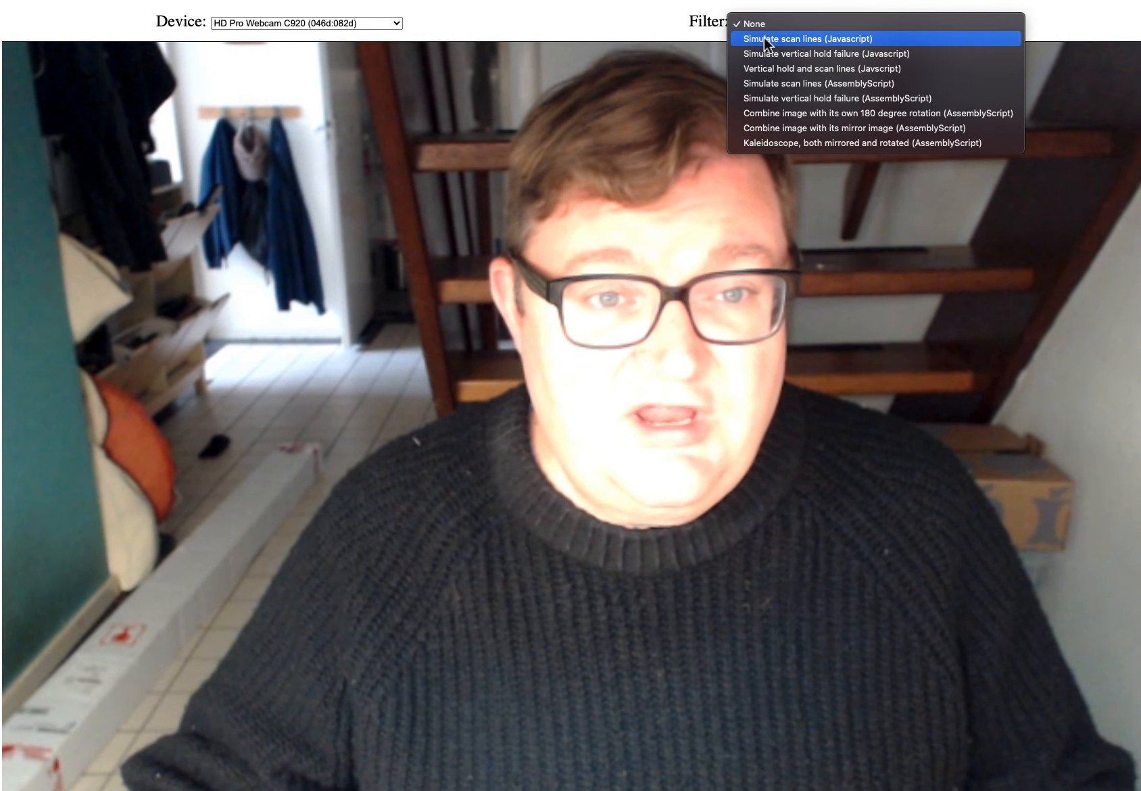
click(752, 23)
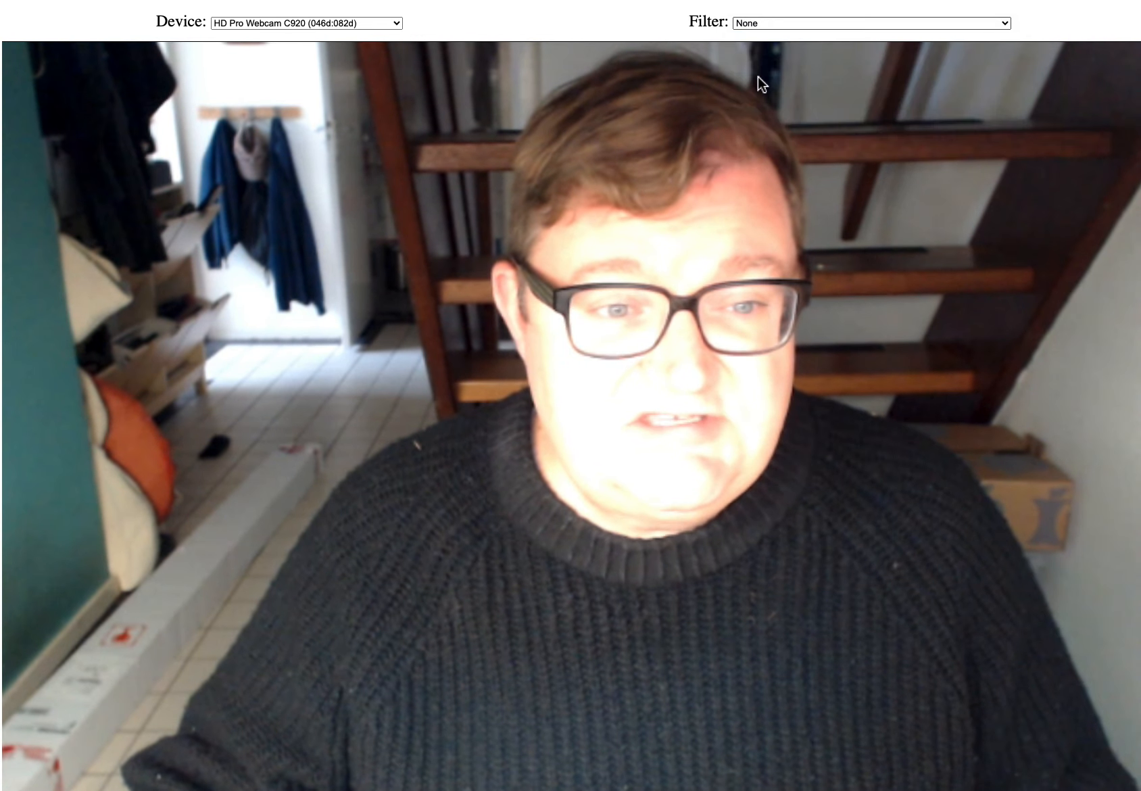
click(871, 22)
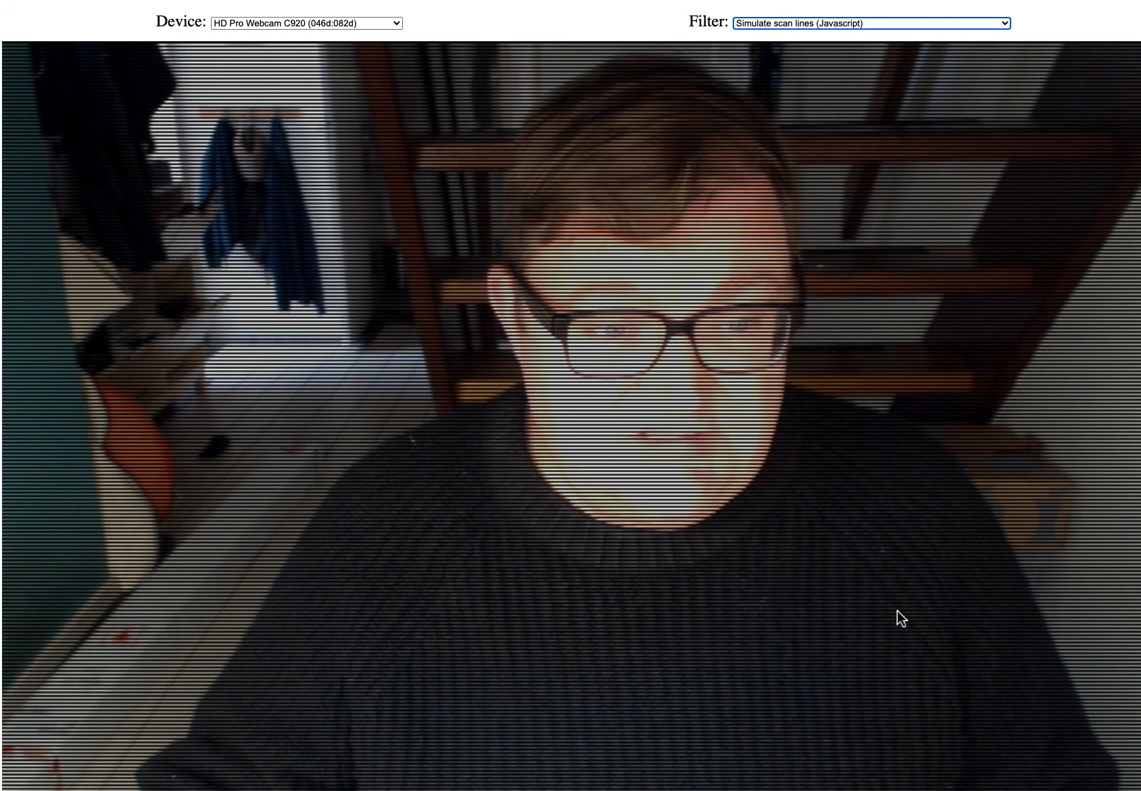
click(866, 22)
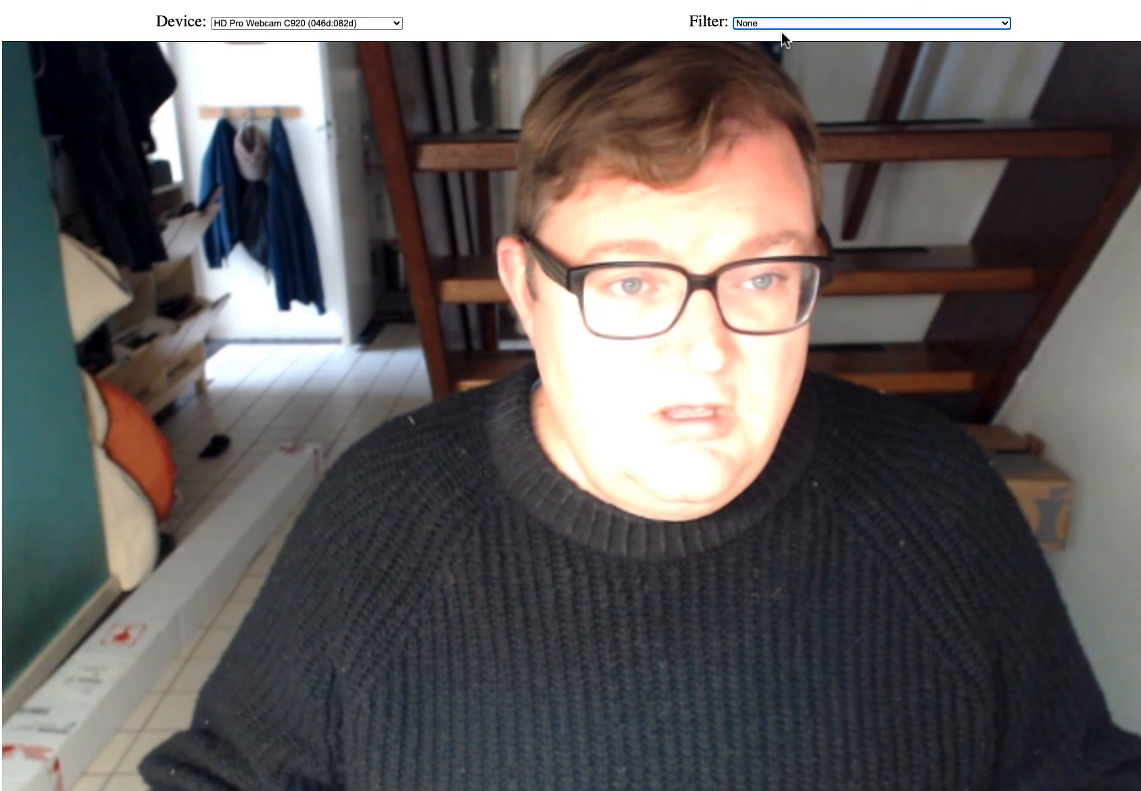
click(866, 23)
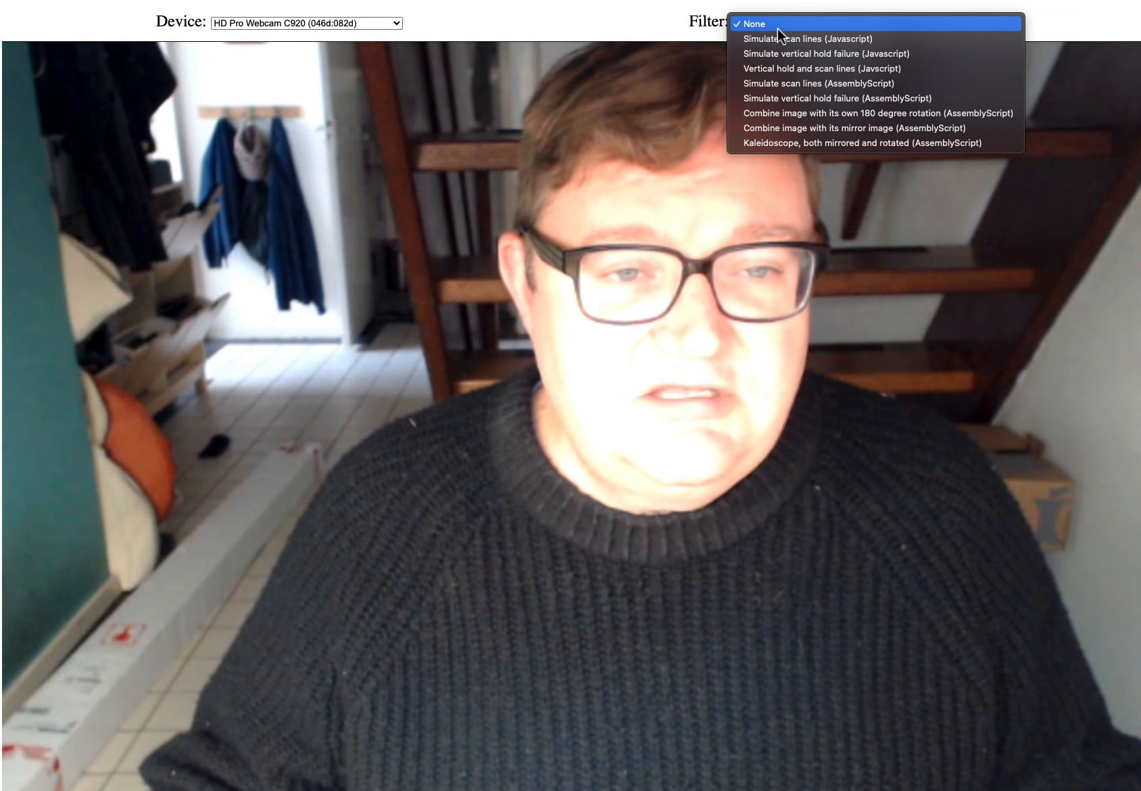
mouse_move(775, 83)
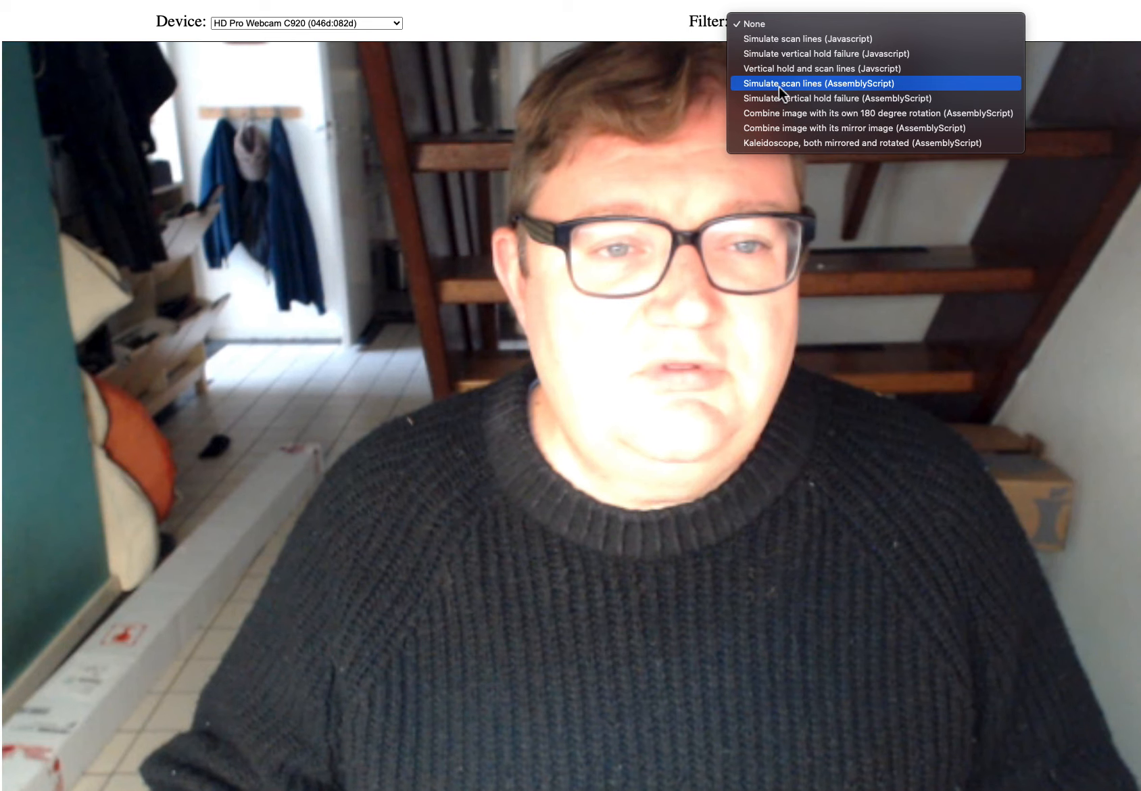
click(820, 83)
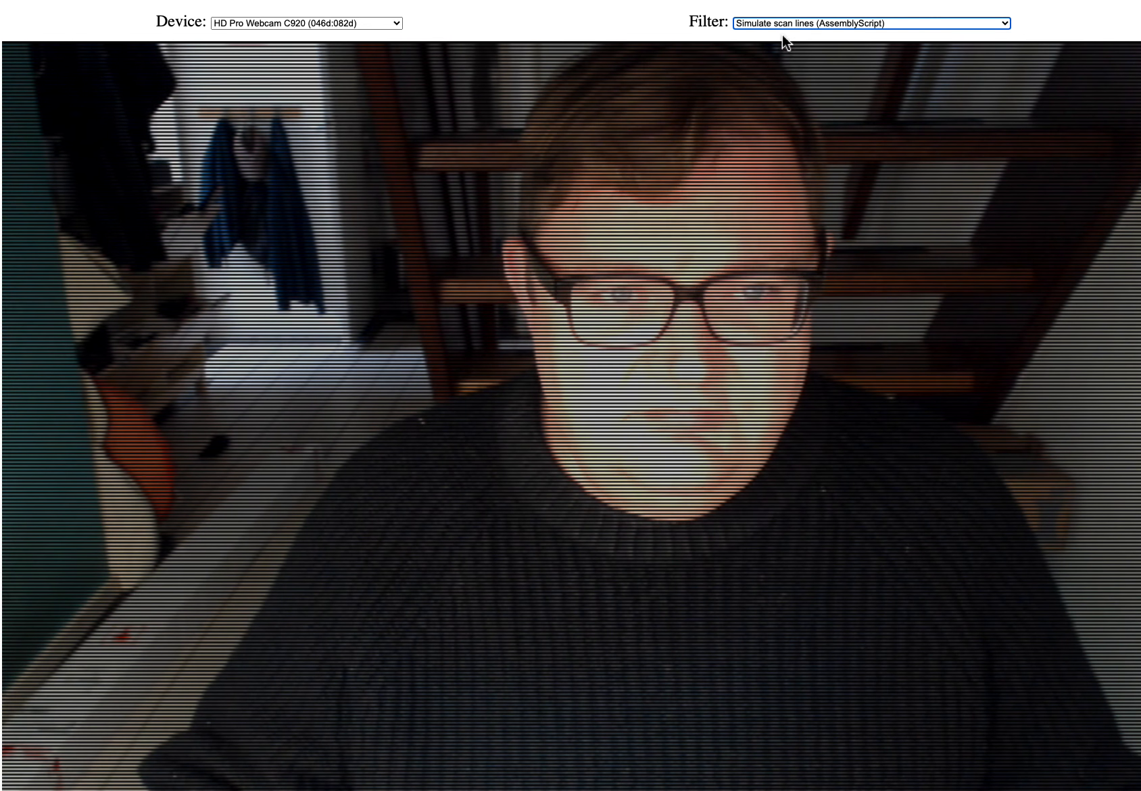
Replace scan lines with the 'Combine image with its mirror image (AssemblyScript)' filter.
click(866, 22)
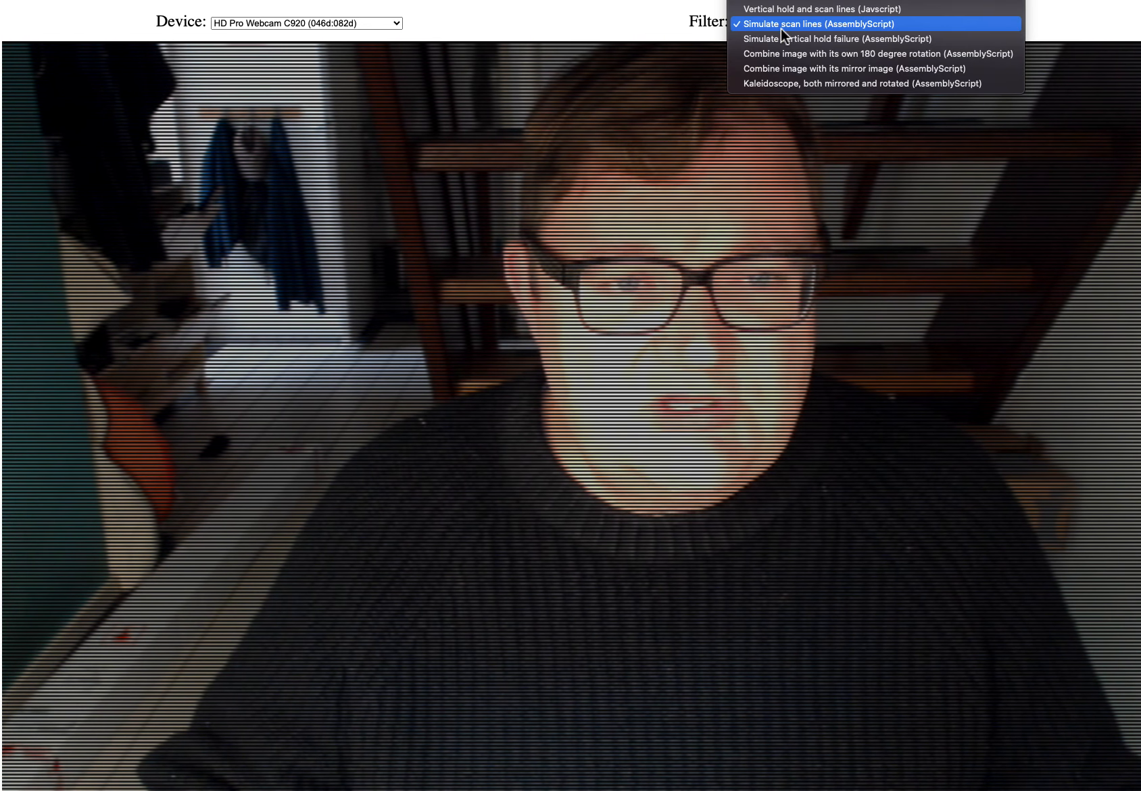
mouse_move(782, 53)
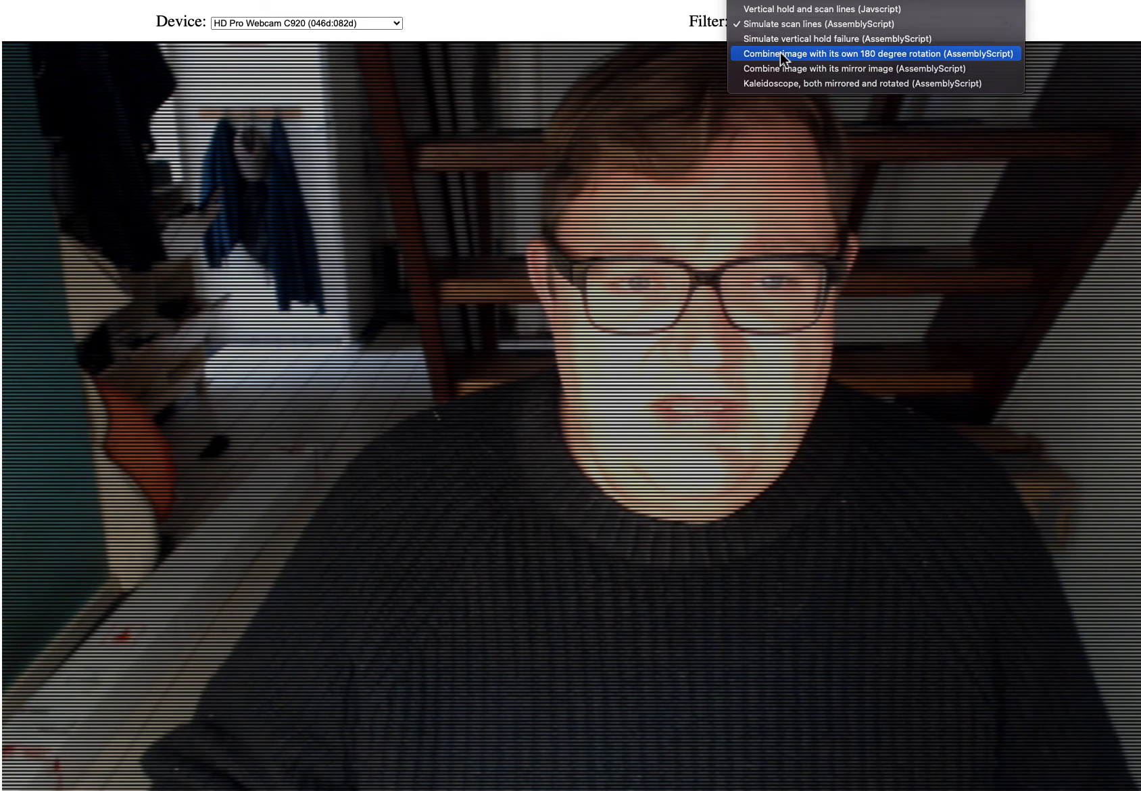
click(826, 69)
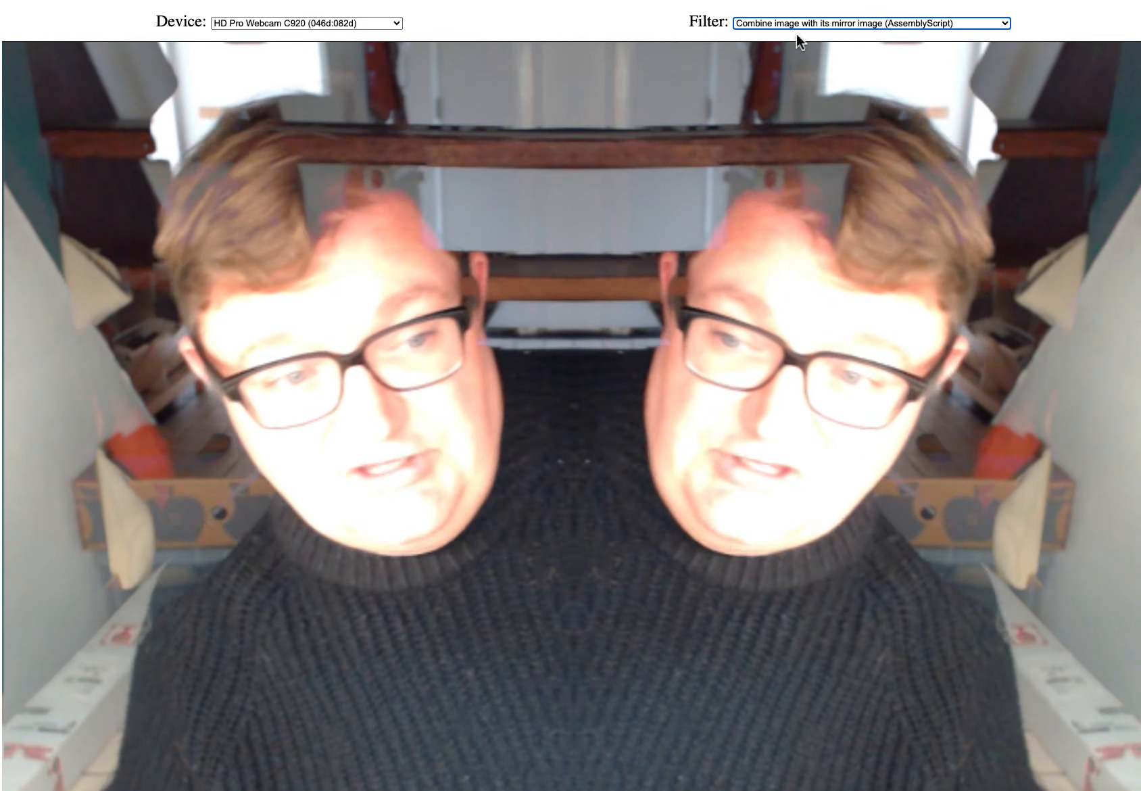
click(863, 22)
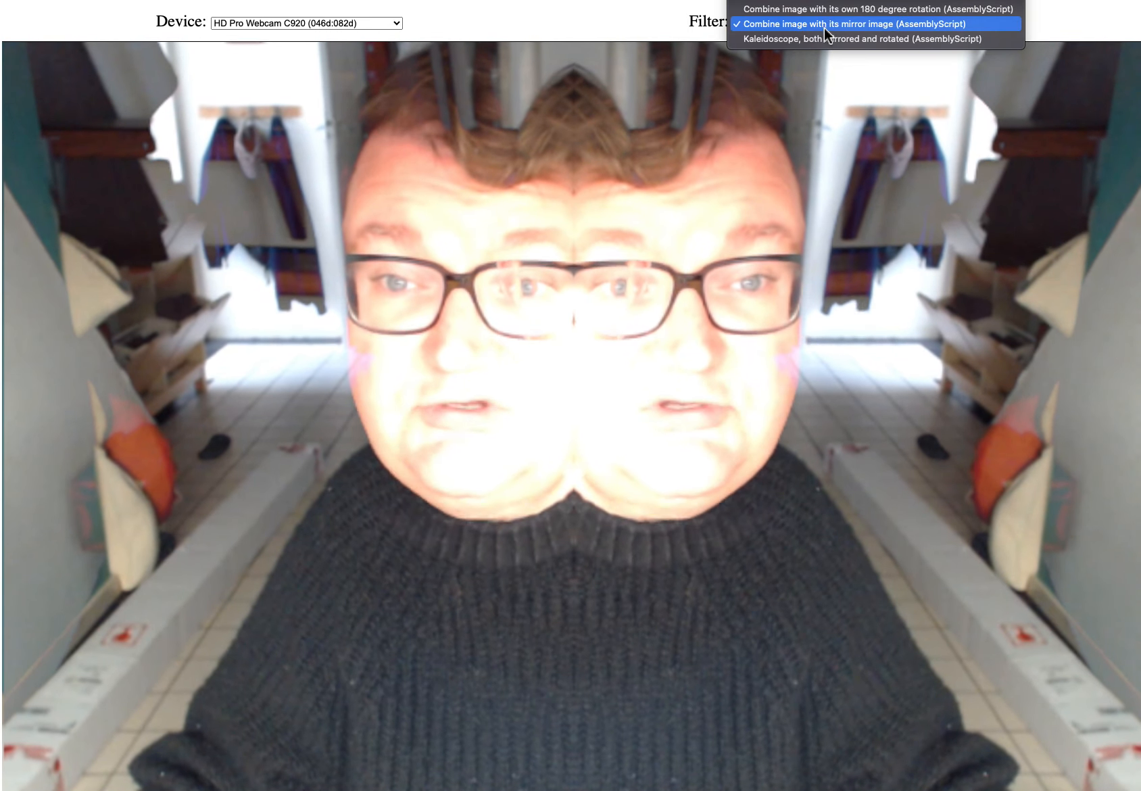
click(865, 25)
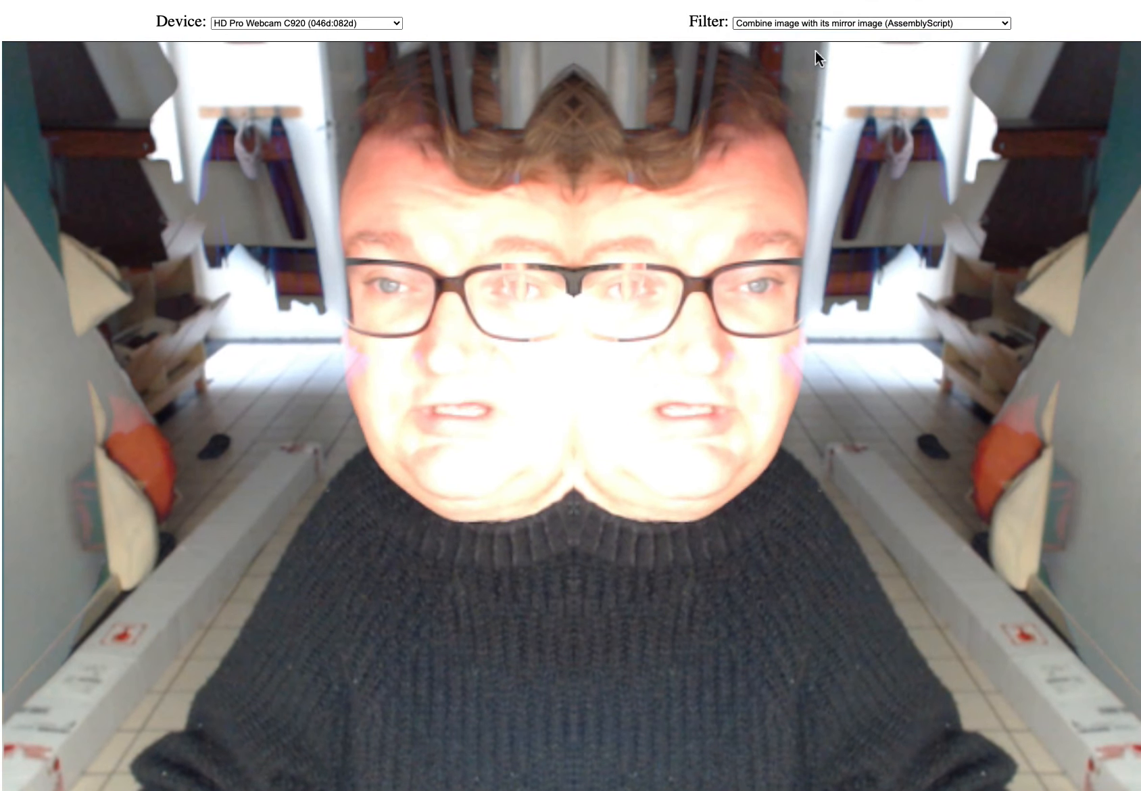